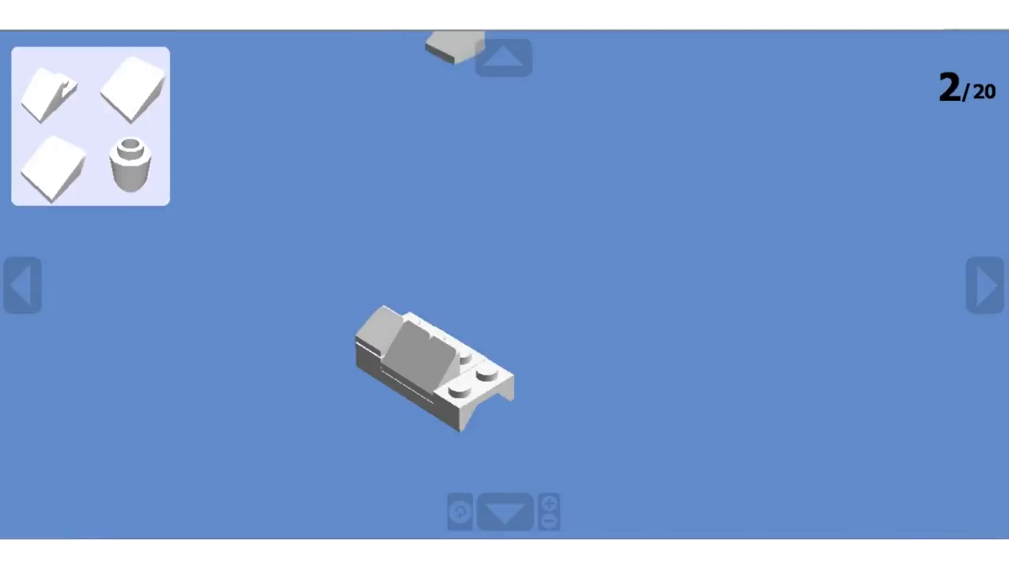
Advance from step 2 to step 5, the two-wheel sub-assembly on a white plate
click(985, 284)
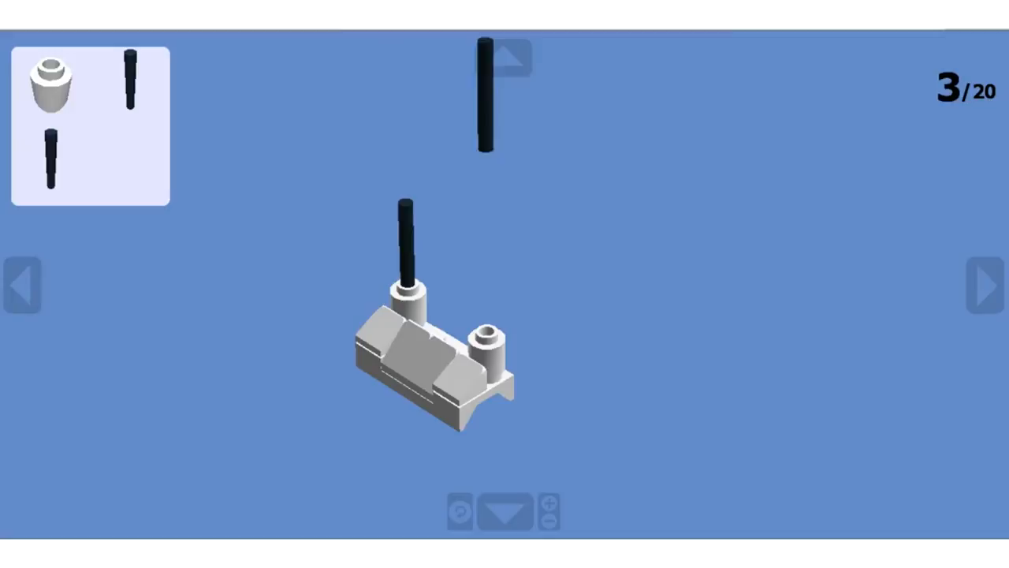
click(984, 285)
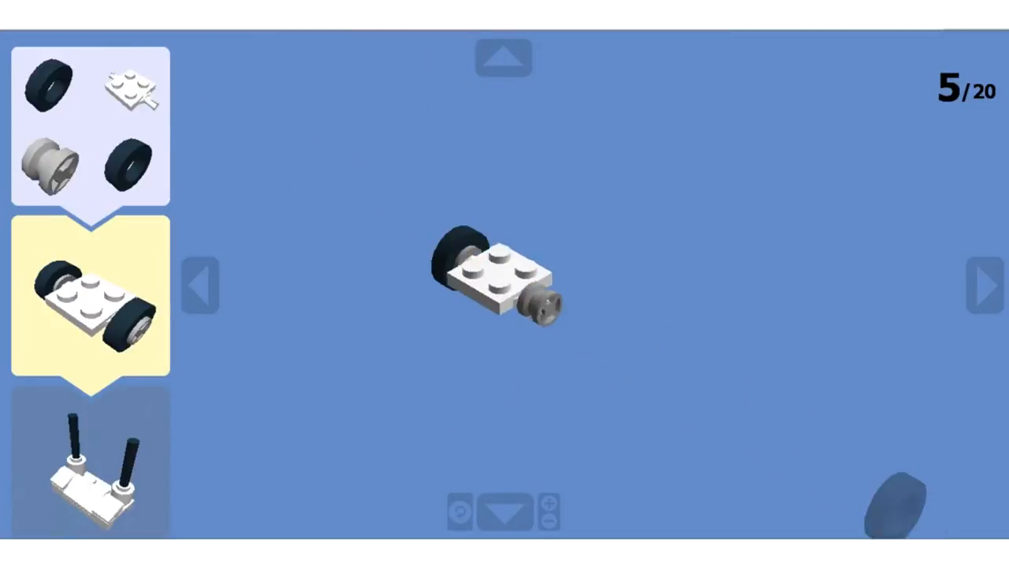
Advance past the second white base at step 7 to step 10's grey clip plate
click(984, 286)
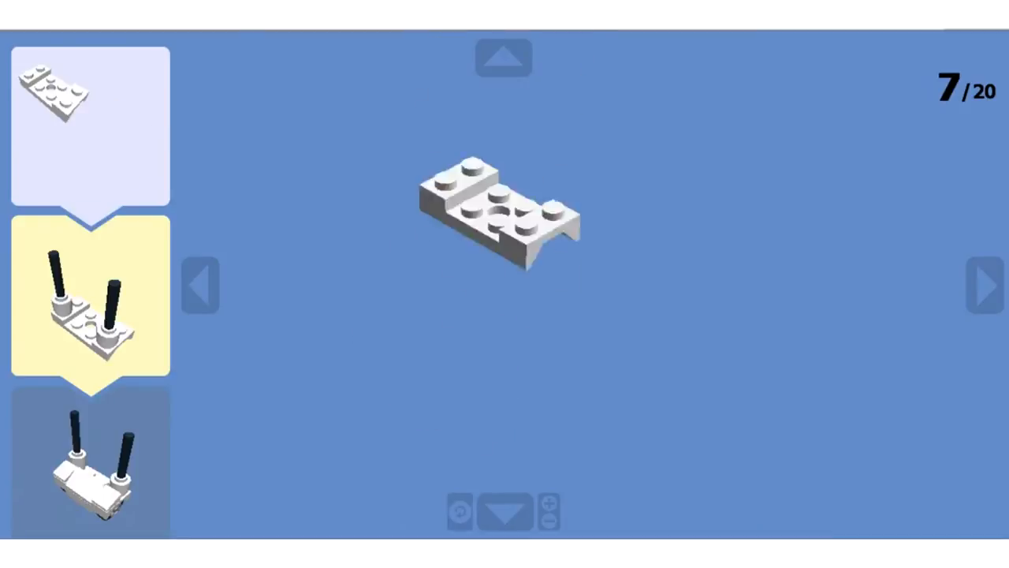
click(987, 285)
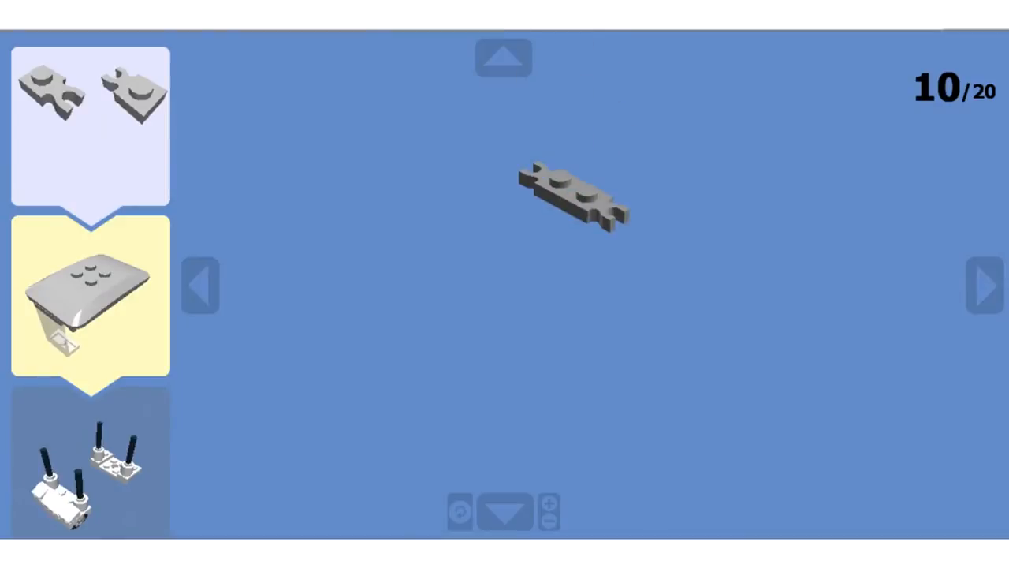
Advance past step 11's grey canopy to step 17, the tan plate on white plates
click(984, 285)
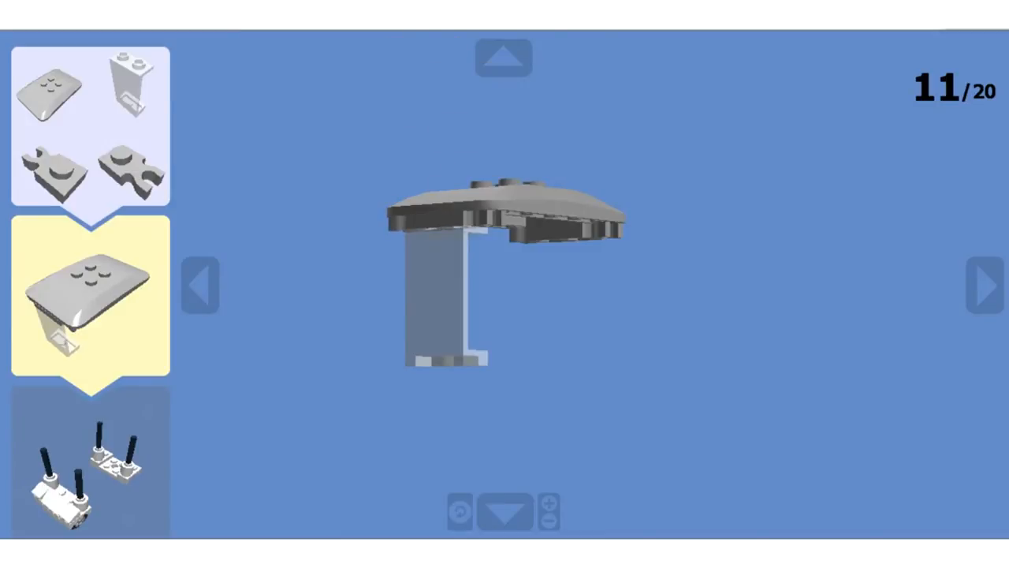
click(986, 285)
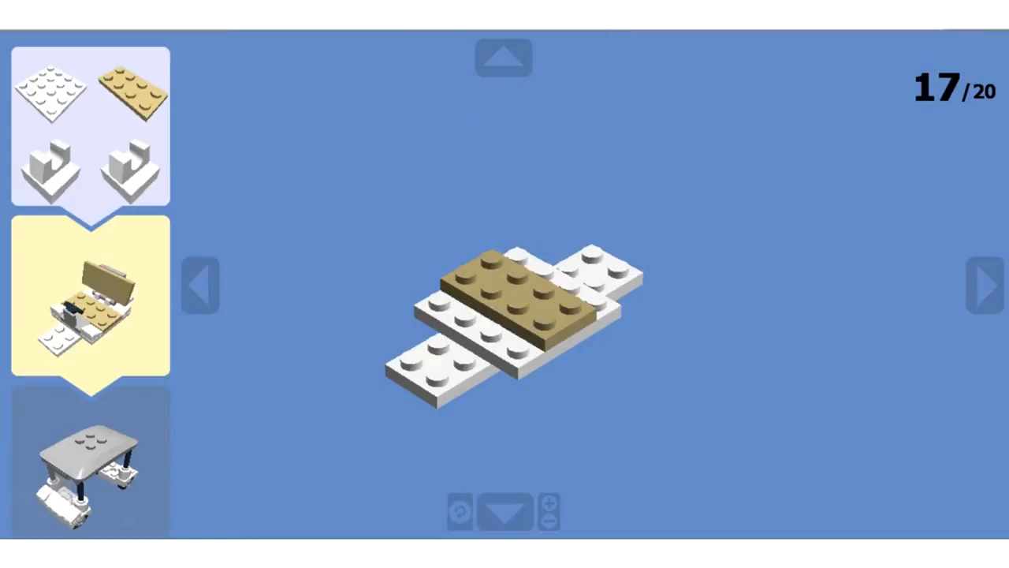
Advance through steps 18 and 19 to the finished golf cart at step 20
click(984, 286)
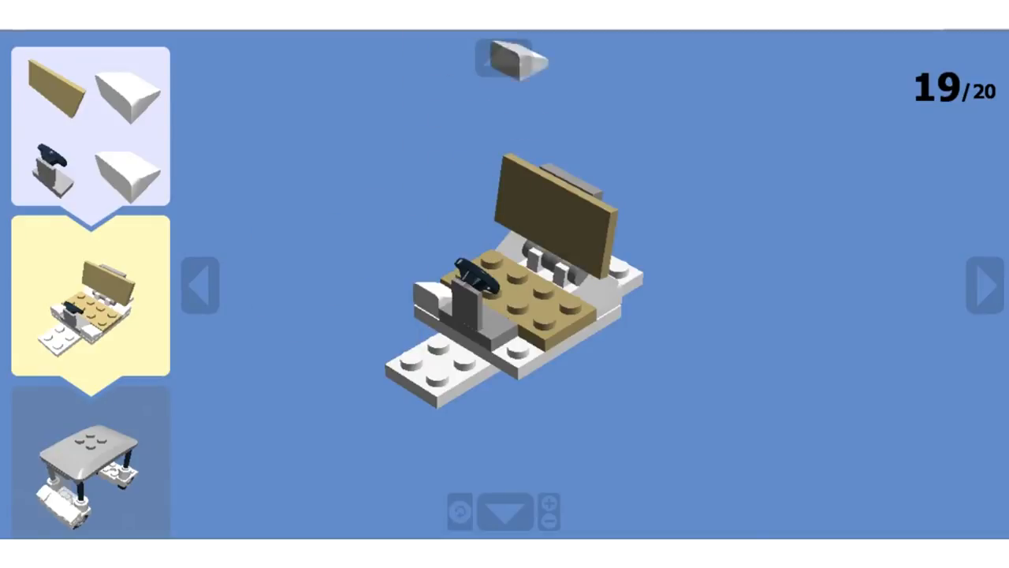
click(983, 284)
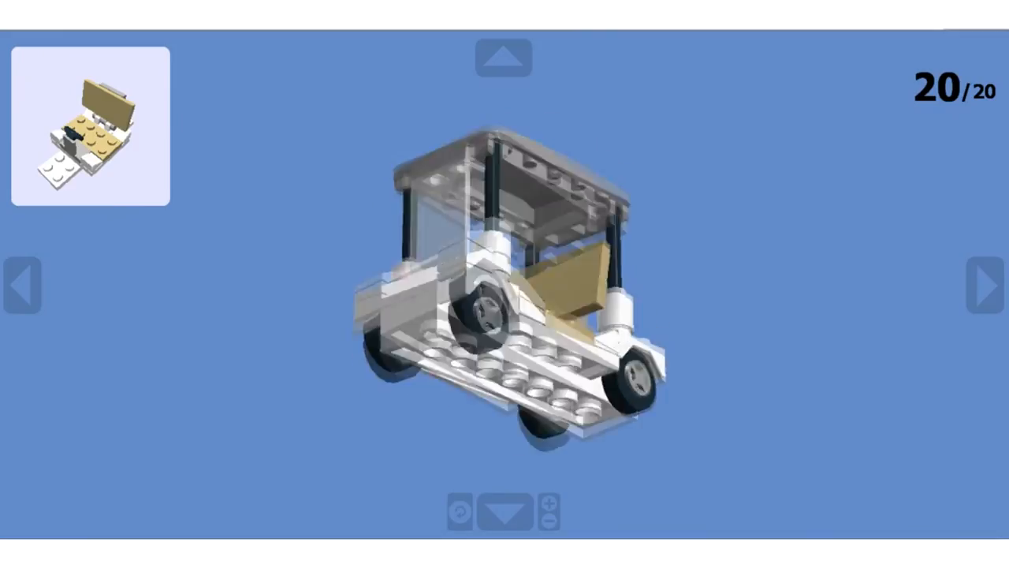